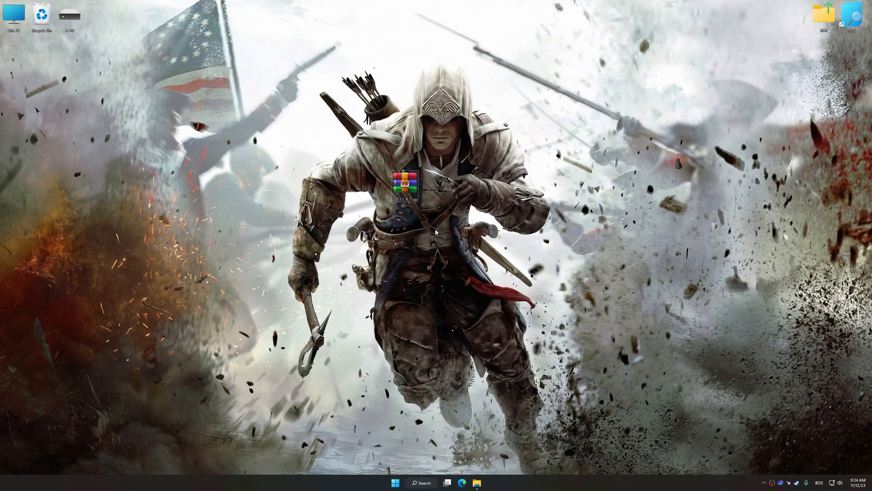
- Extract the downloaded archive onto the desktop with WinRAR and install Low Specs Experience
{"action": "right_click", "coordinate": [401, 195]}
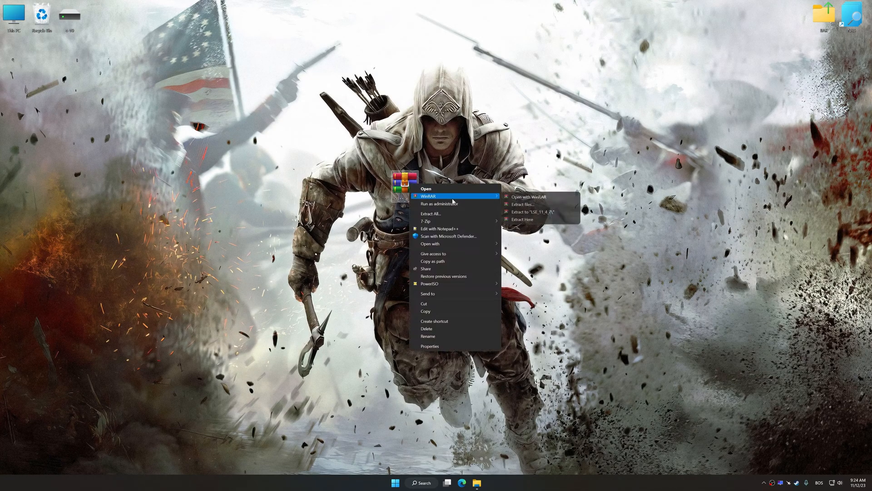
{"action": "left_click", "coordinate": [523, 219]}
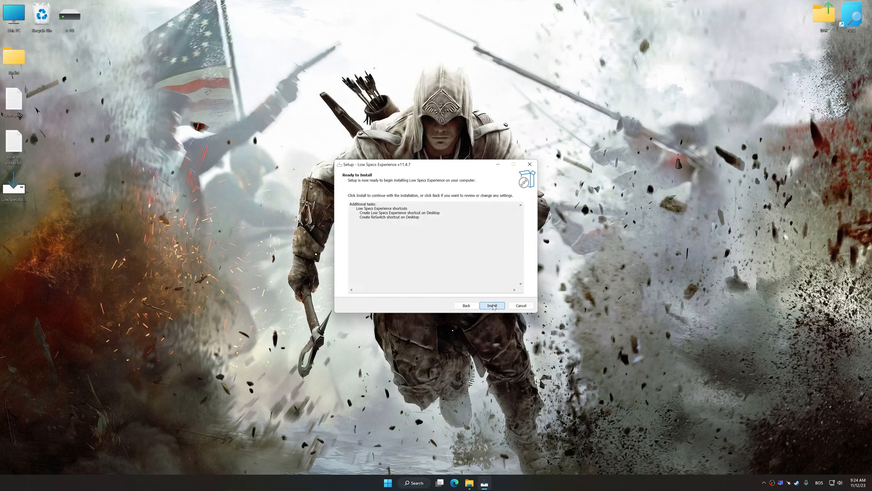
{"action": "left_click", "coordinate": [492, 305]}
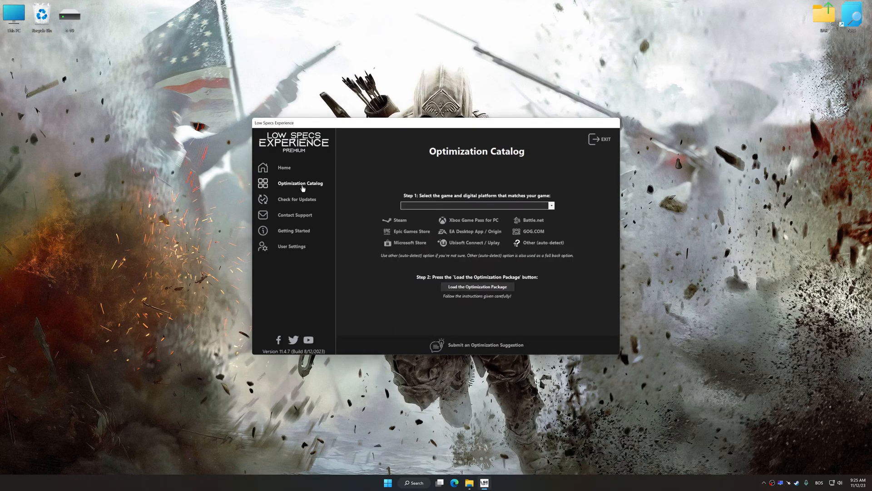
- Choose Assassin's Creed 3 on Steam from the Optimization Catalog and load its optimization package
{"action": "left_click", "coordinate": [550, 206]}
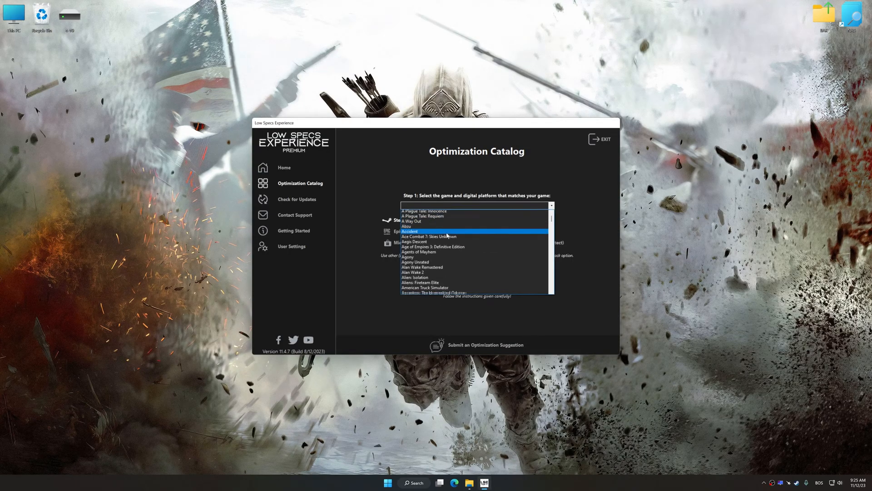
{"action": "scroll", "scroll_direction": "down", "scroll_amount": 3}
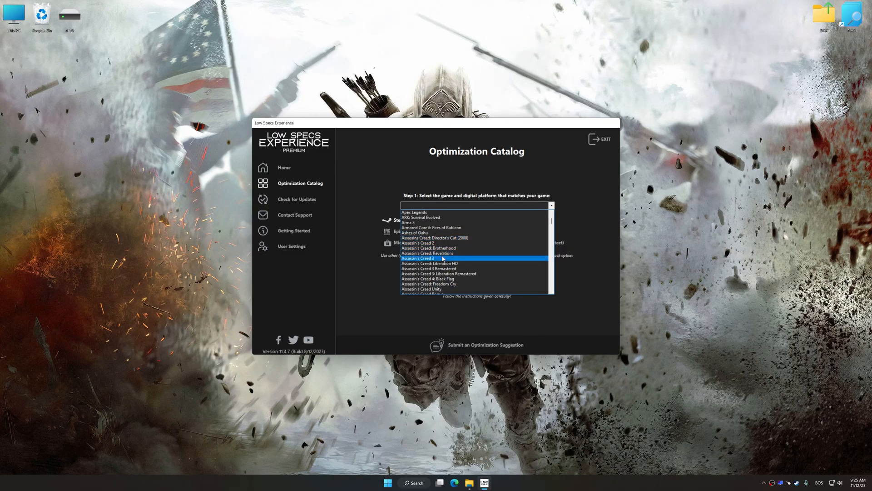
{"action": "left_click", "coordinate": [426, 258]}
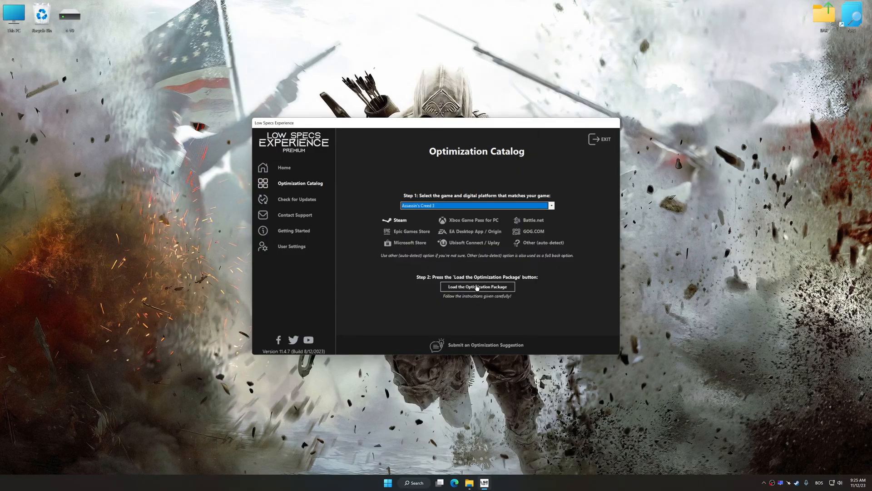
{"action": "left_click", "coordinate": [477, 286]}
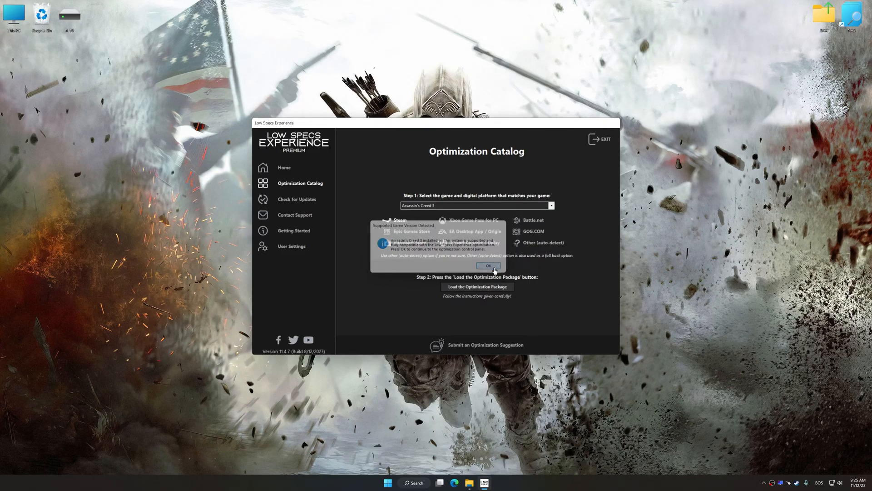
- Run Optimized Settings with the Balanced preset at 3840 x 2160 for Assassin's Creed 3
{"action": "left_click", "coordinate": [487, 266]}
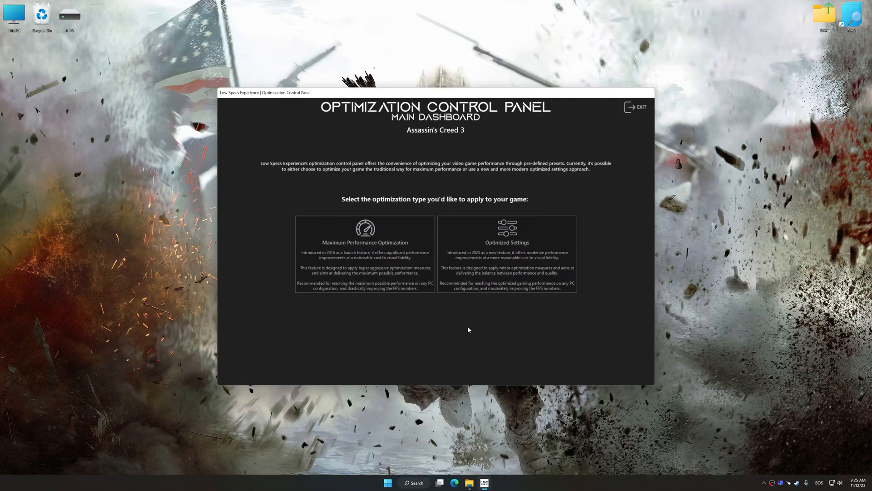
{"action": "left_click", "coordinate": [506, 253]}
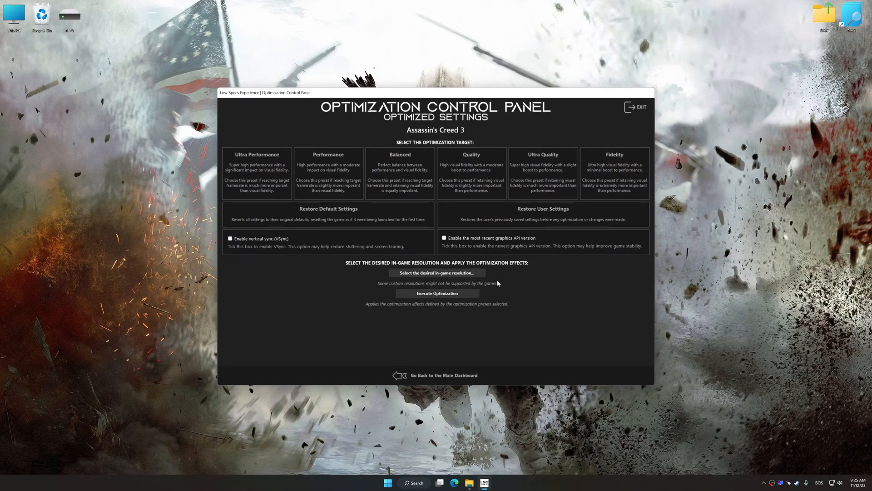
{"action": "left_click", "coordinate": [436, 272]}
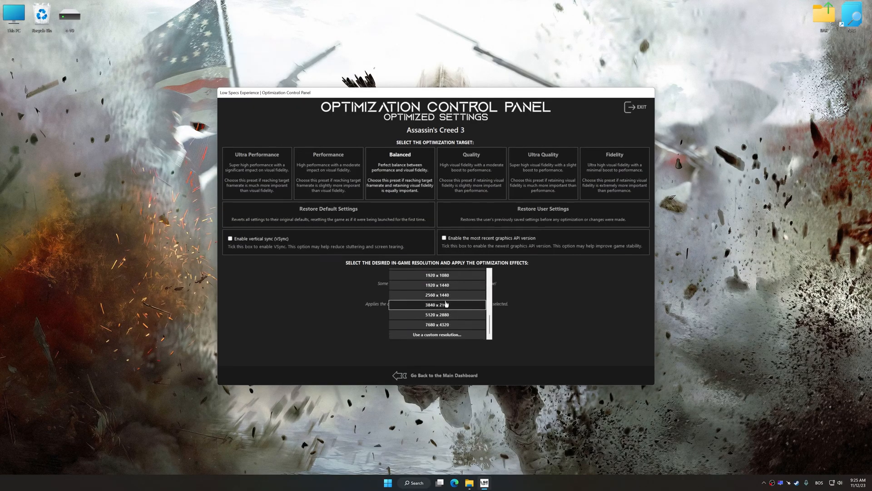
{"action": "left_click", "coordinate": [437, 305]}
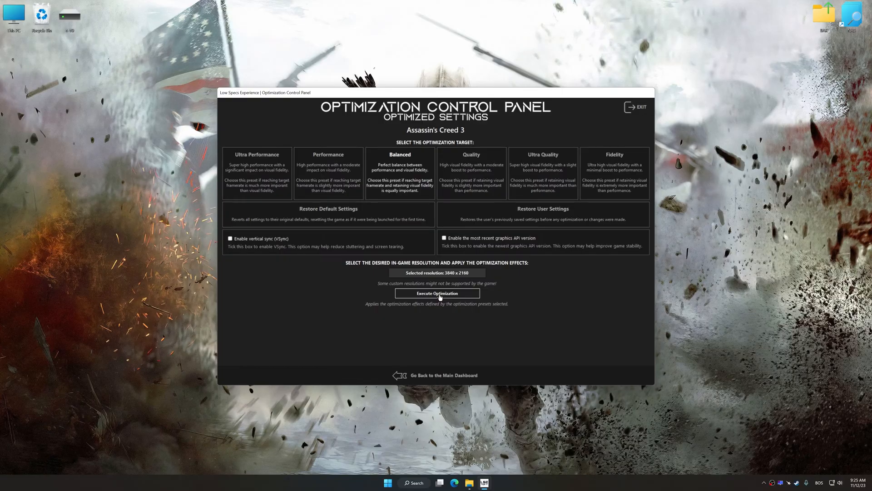
{"action": "left_click", "coordinate": [437, 293]}
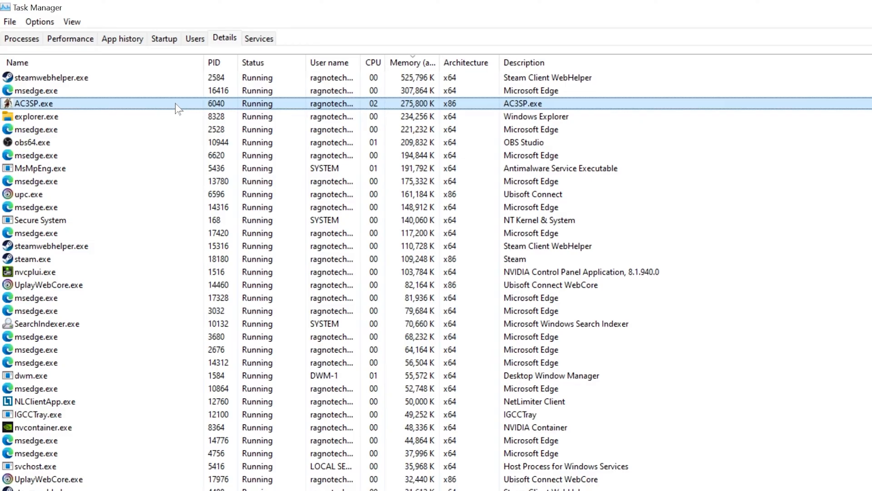
- Set AC3SP.exe processor affinity to every CPU except CPU 0
{"action": "right_click", "coordinate": [33, 102]}
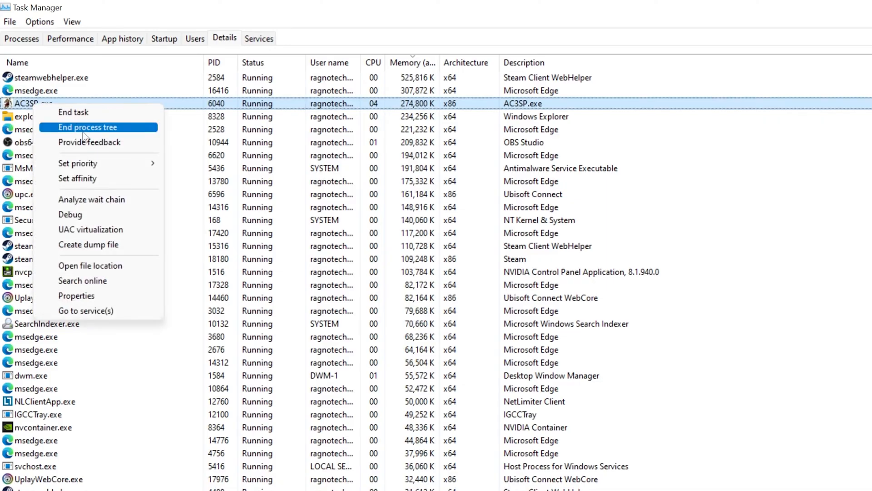
{"action": "left_click", "coordinate": [77, 179]}
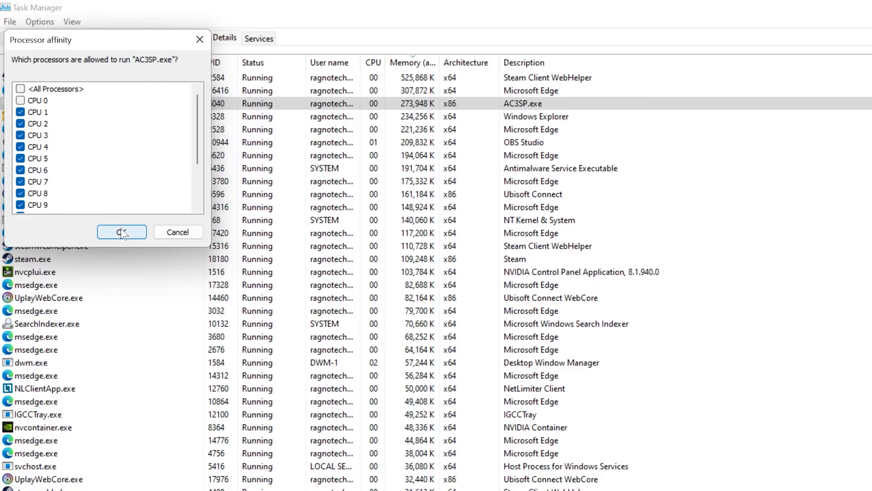
{"action": "left_click", "coordinate": [121, 232]}
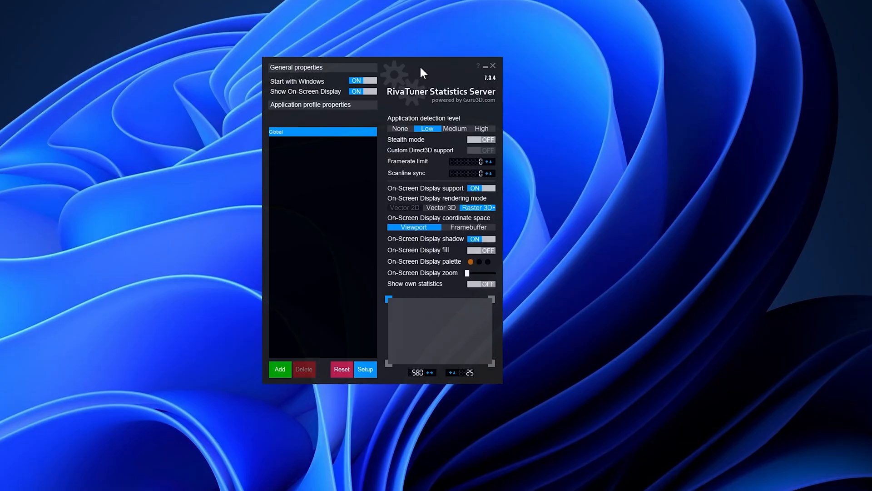
{"action": "mouse_move", "coordinate": [456, 127]}
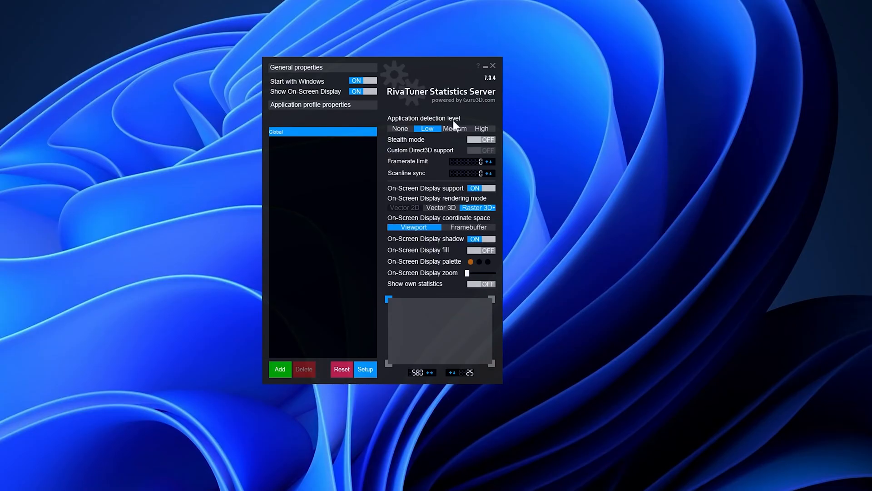
- Enter 58 as the Global profile framerate limit in place of 0
{"action": "left_click", "coordinate": [467, 161]}
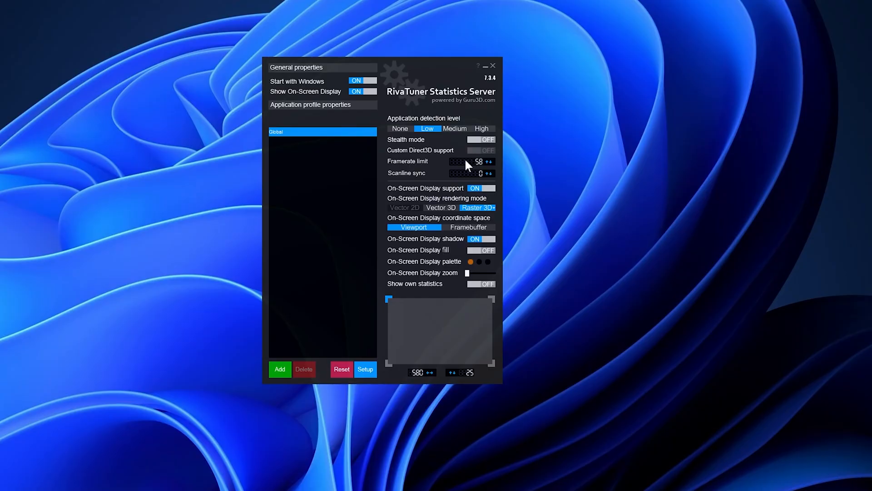
{"action": "mouse_move", "coordinate": [443, 170]}
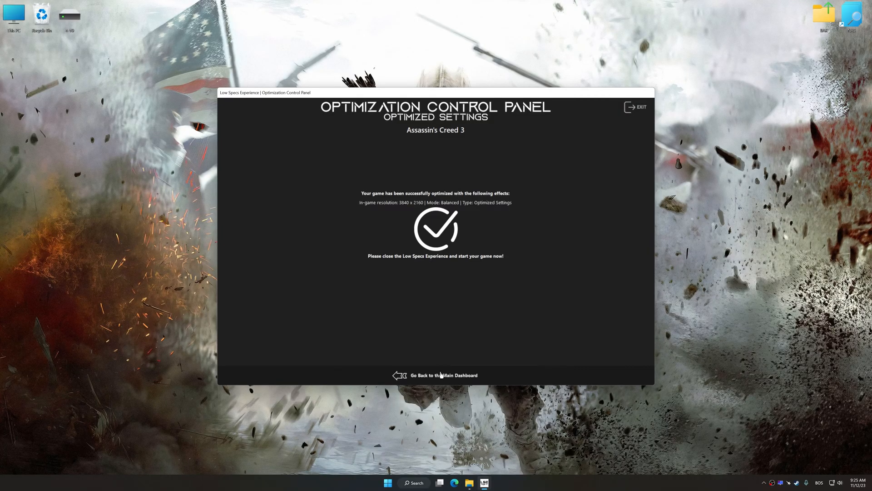
- Return to the Main Dashboard and restore Assassin's Creed 3's backed-up user settings
{"action": "left_click", "coordinate": [443, 375]}
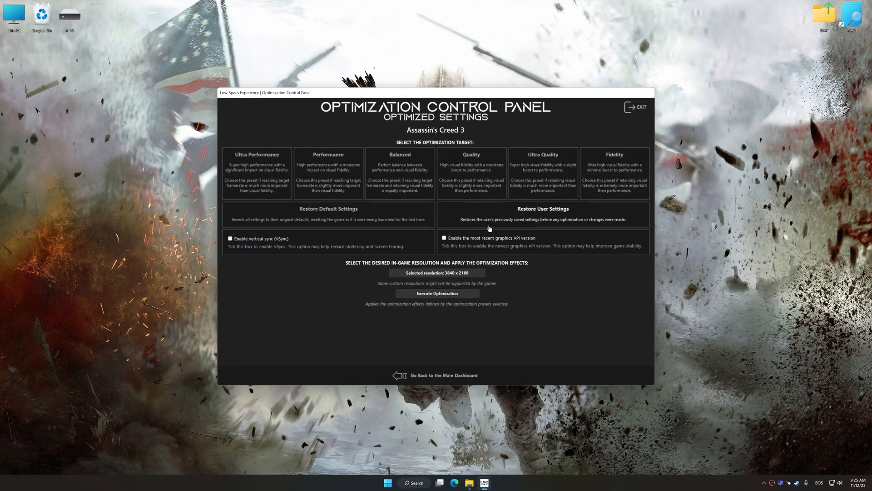
{"action": "left_click", "coordinate": [542, 209]}
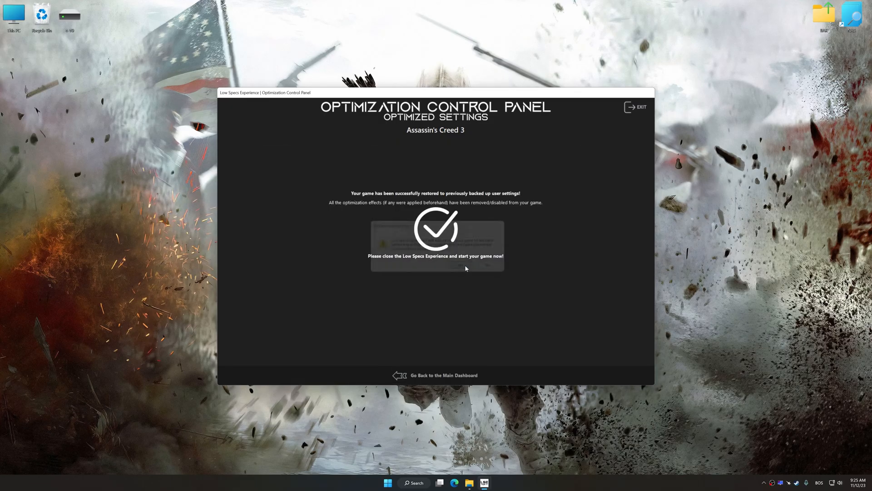